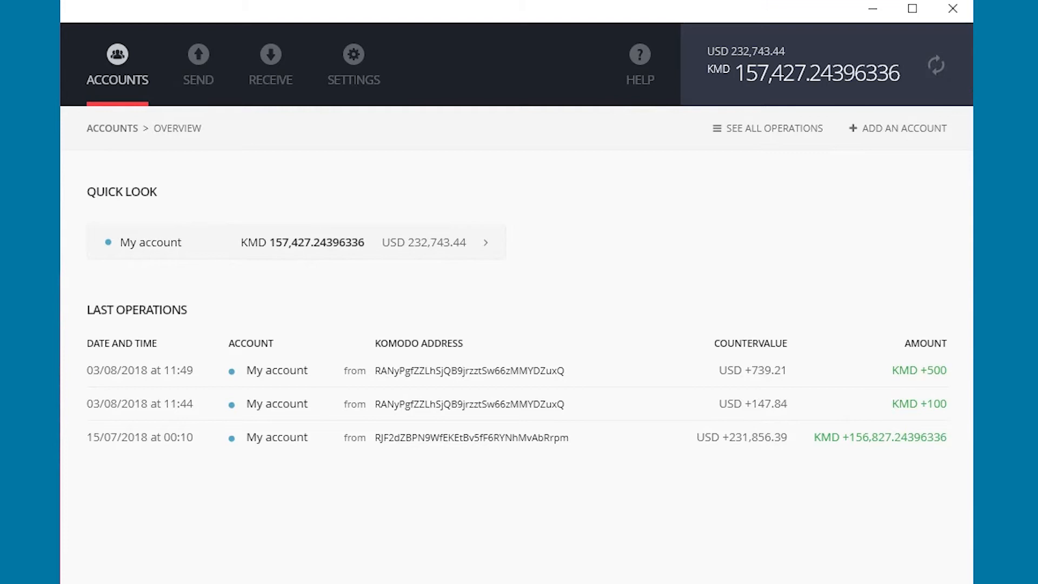
mouse_move(935, 344)
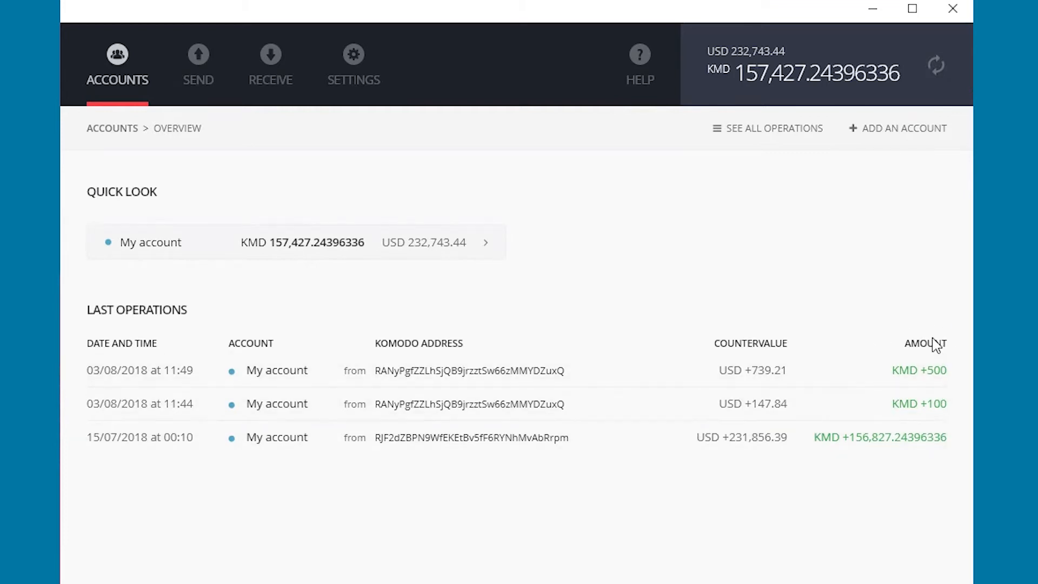
- Copy the TO addresses of the large and 100 KMD transactions, then view the 500 KMD one
left_click(879, 436)
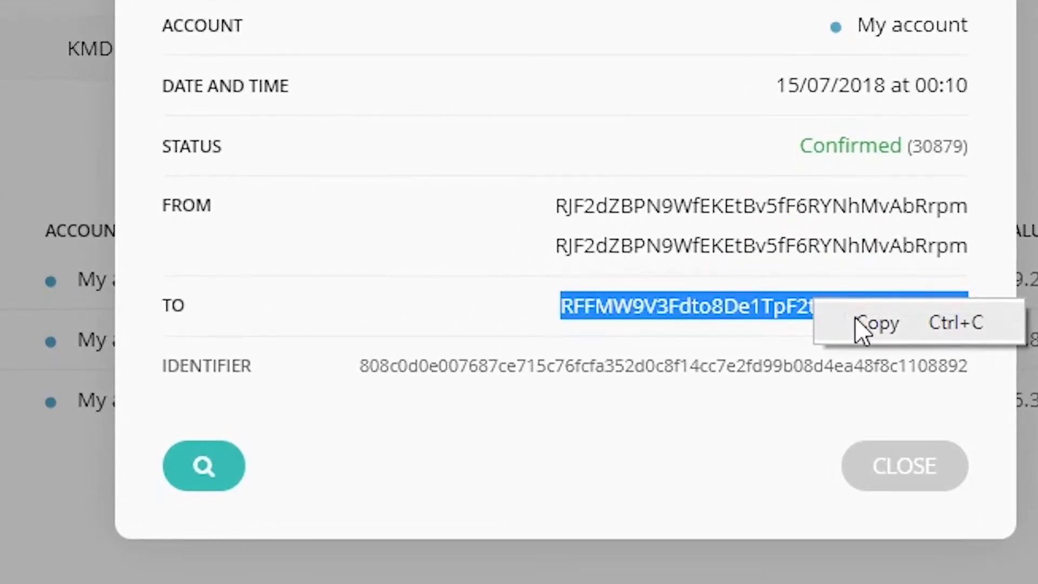
left_click(904, 464)
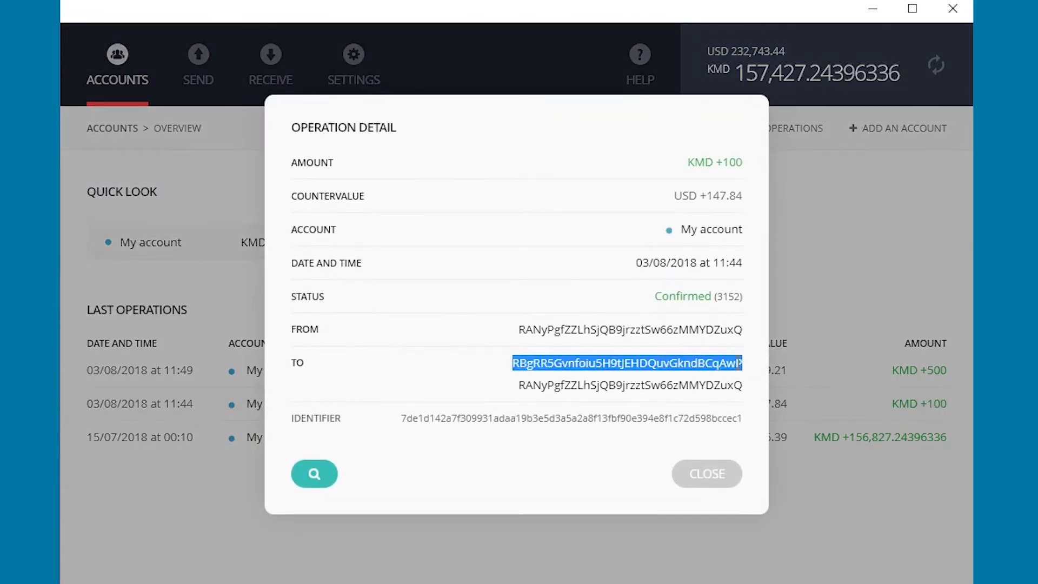
left_click(736, 385)
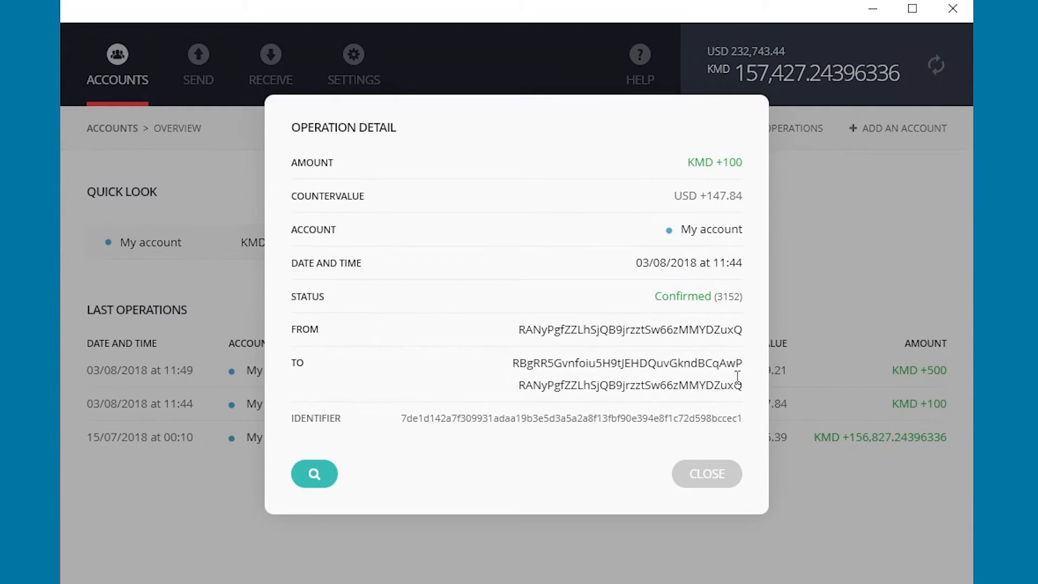
left_click(706, 473)
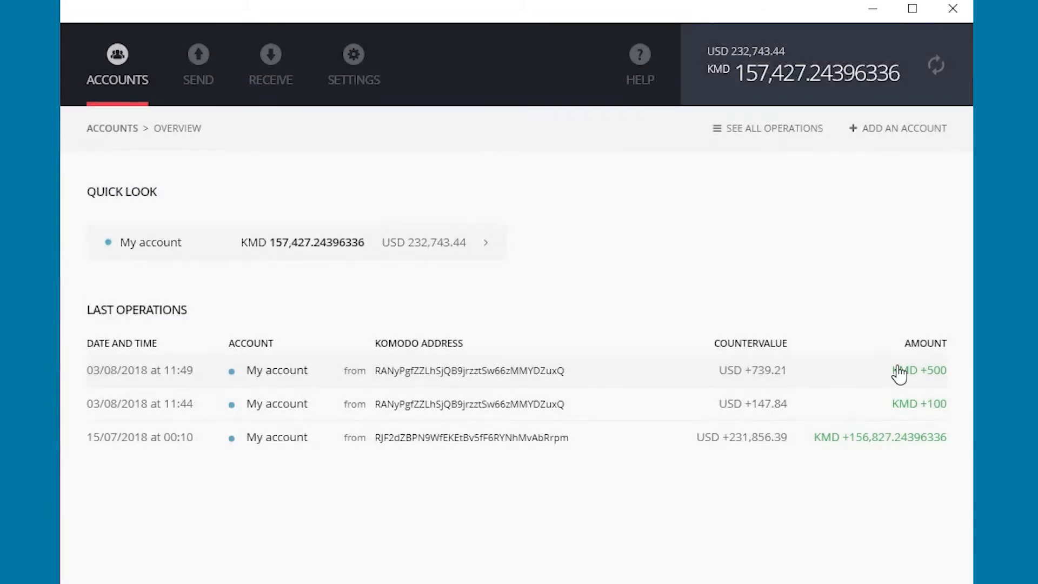
left_click(919, 369)
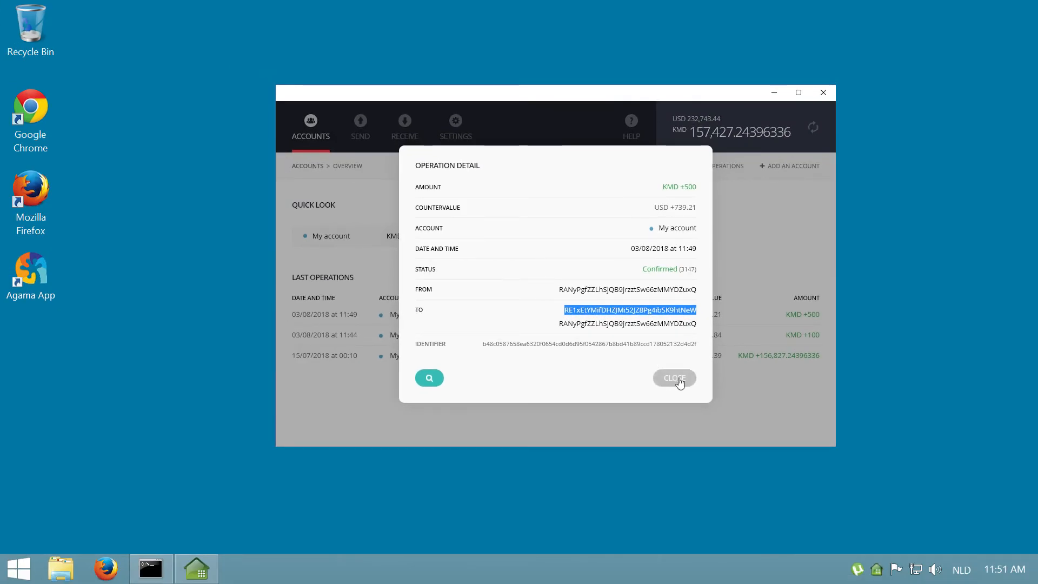
- Close the Operation Detail dialog and the Ledger window, returning to the desktop
left_click(674, 379)
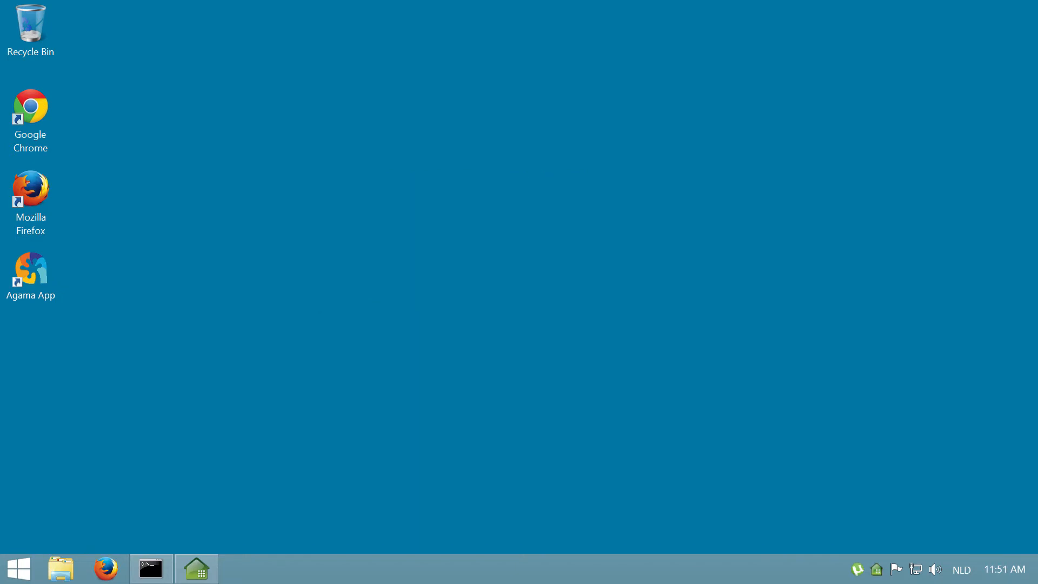
- Launch Agama maximized and choose KMD under Lite (SPV) mode
double_click(30, 268)
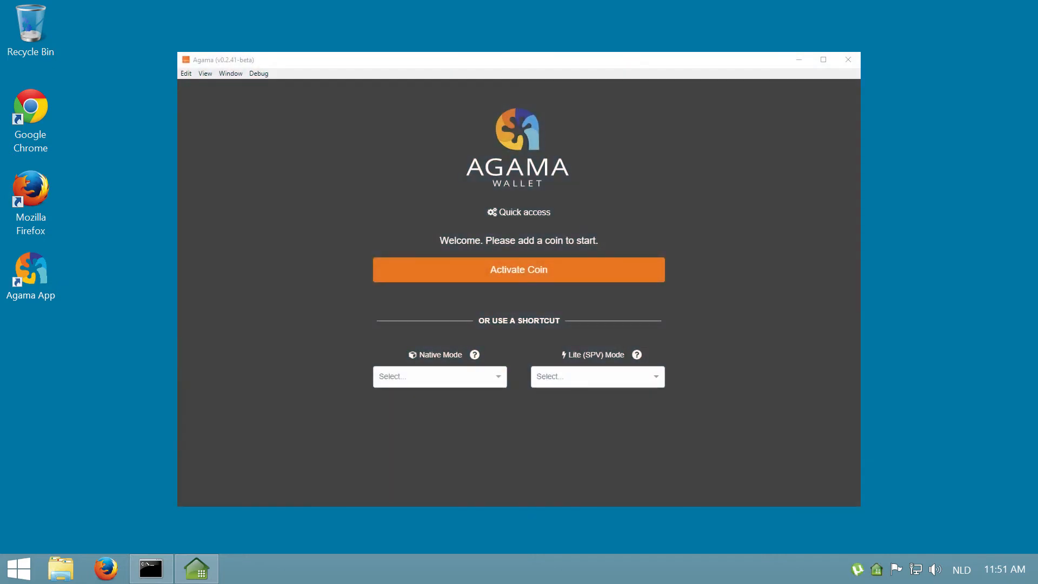
left_click(823, 60)
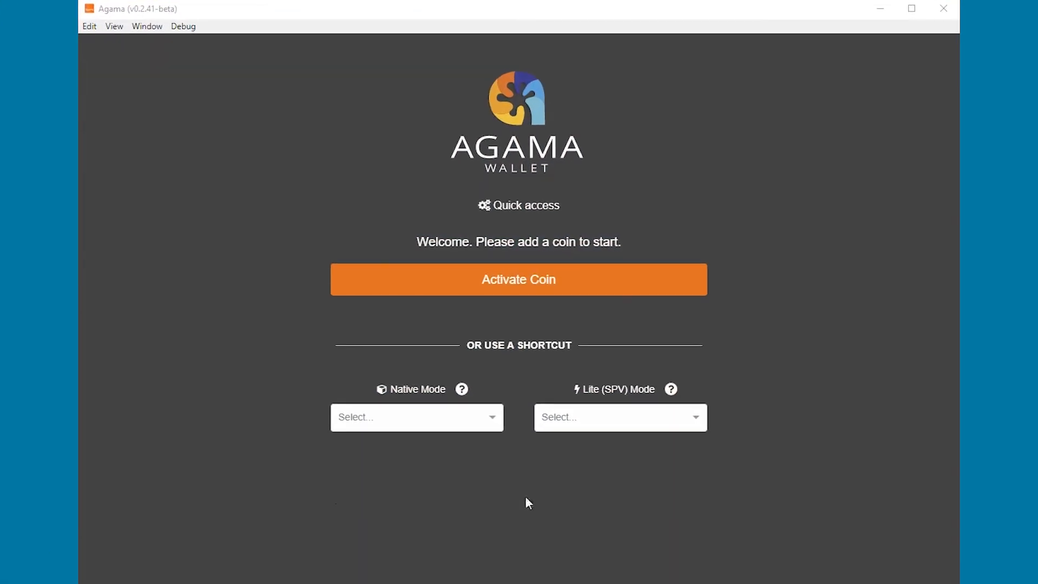
left_click(619, 417)
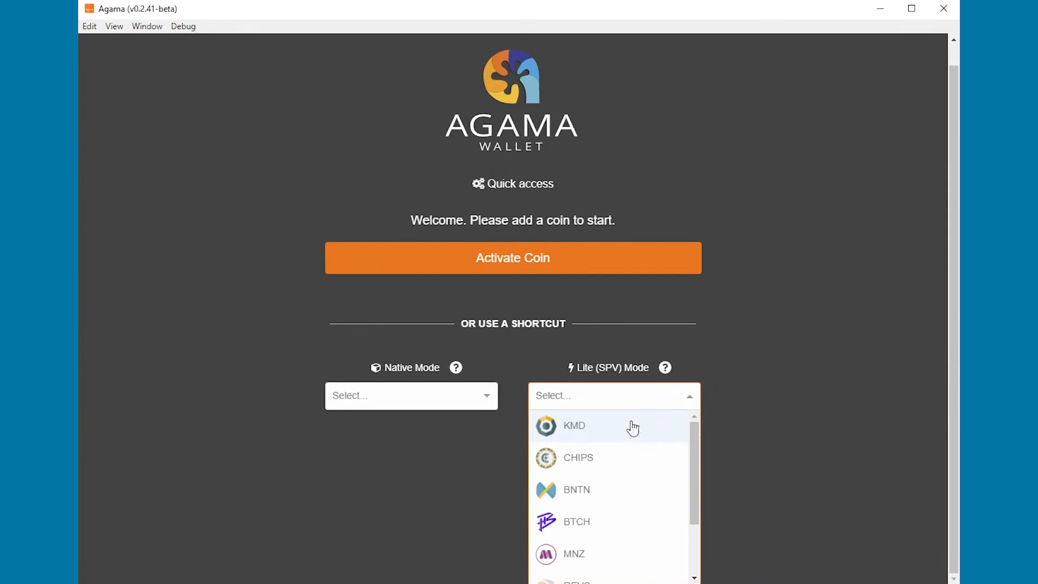
left_click(574, 425)
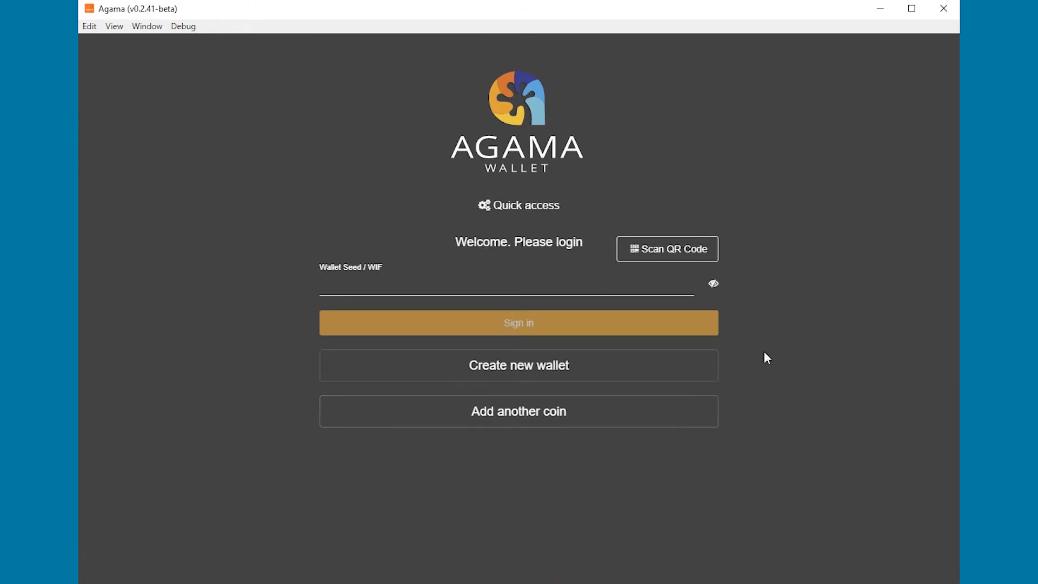
- Paste the wallet seed into the seed field and sign in
right_click(506, 285)
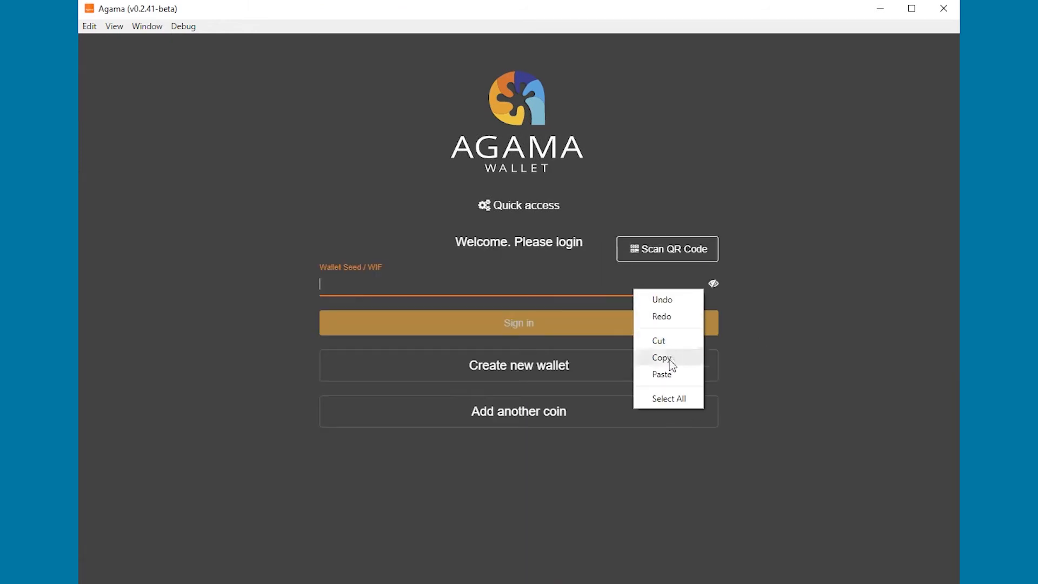
left_click(662, 374)
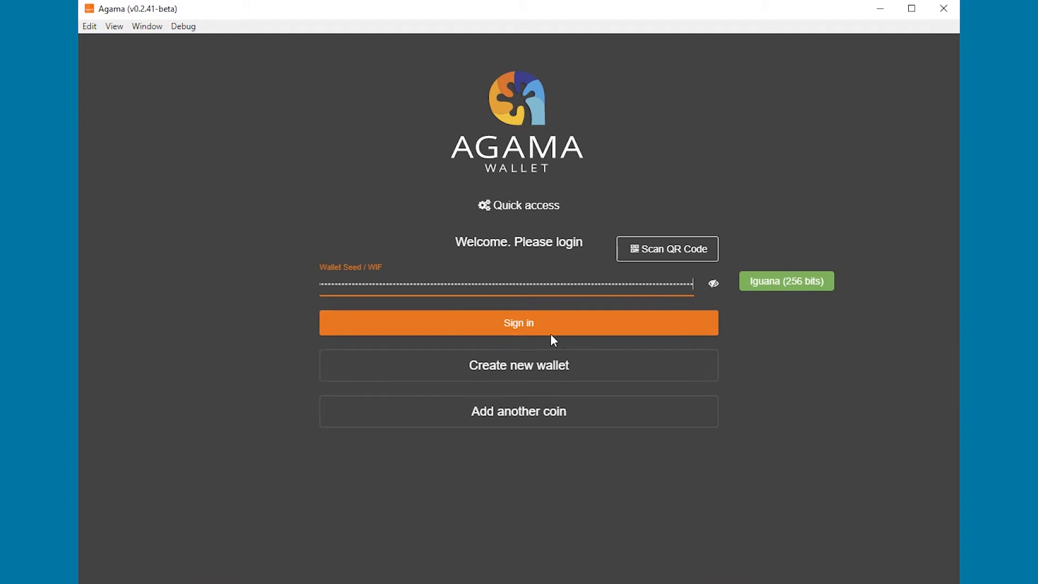
left_click(517, 322)
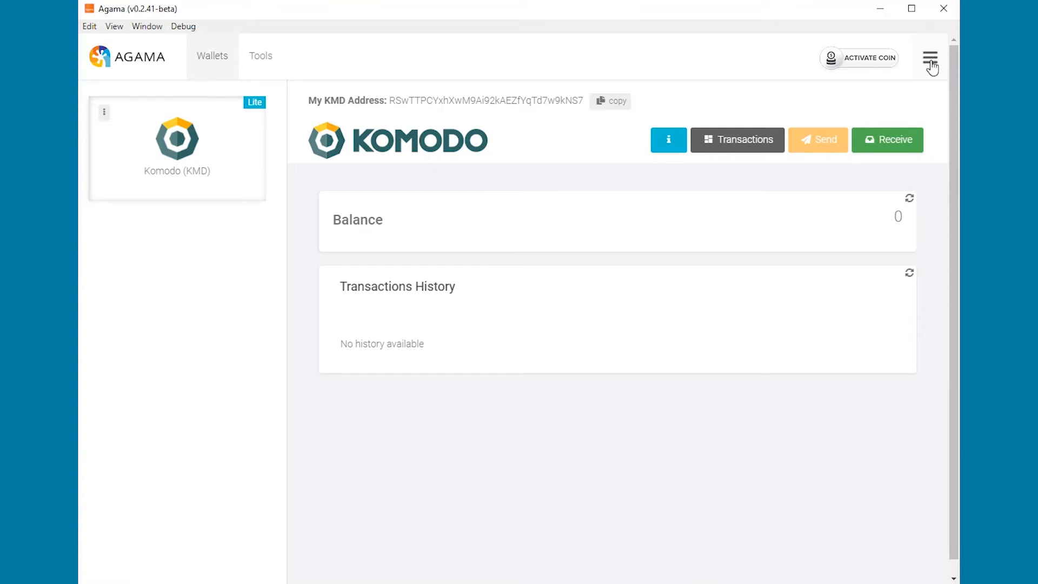
- Reach Settings from the hamburger menu, showing the BIP39 Keys section
left_click(929, 58)
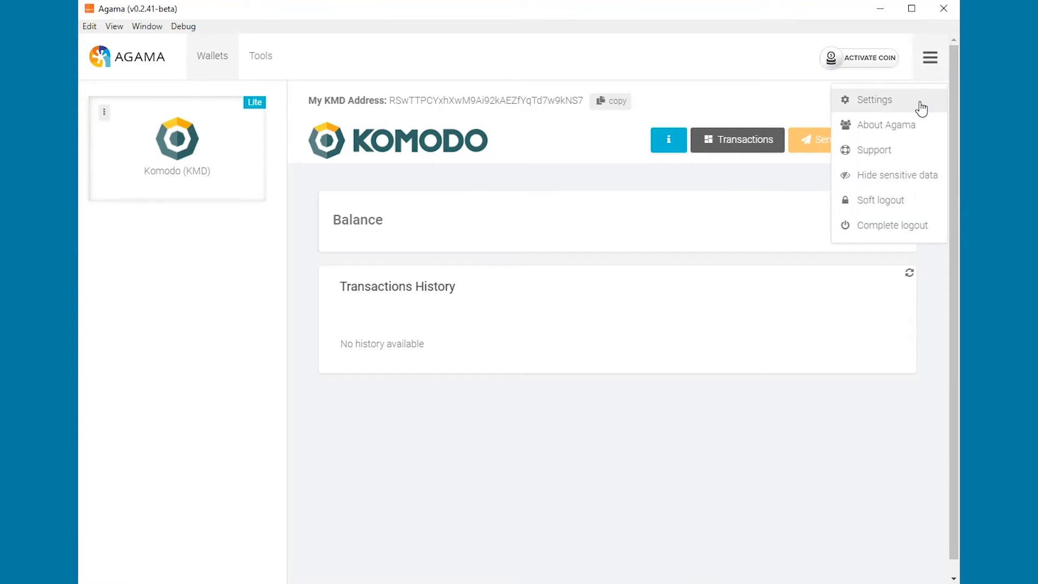
left_click(873, 99)
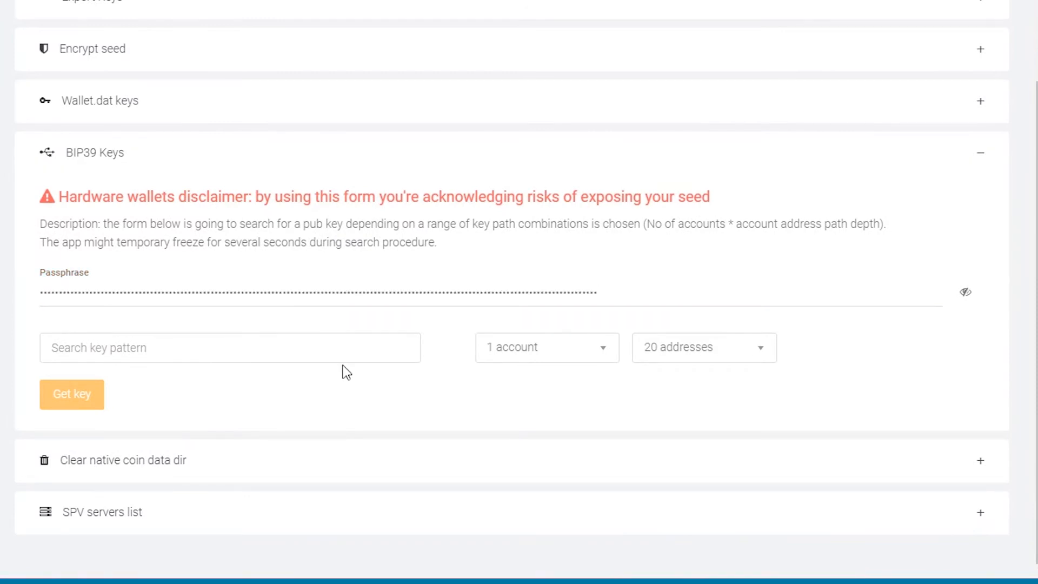
type("RFFMW9V3Fdto8De1TpF2tnt8wzDgKF3iQ4")
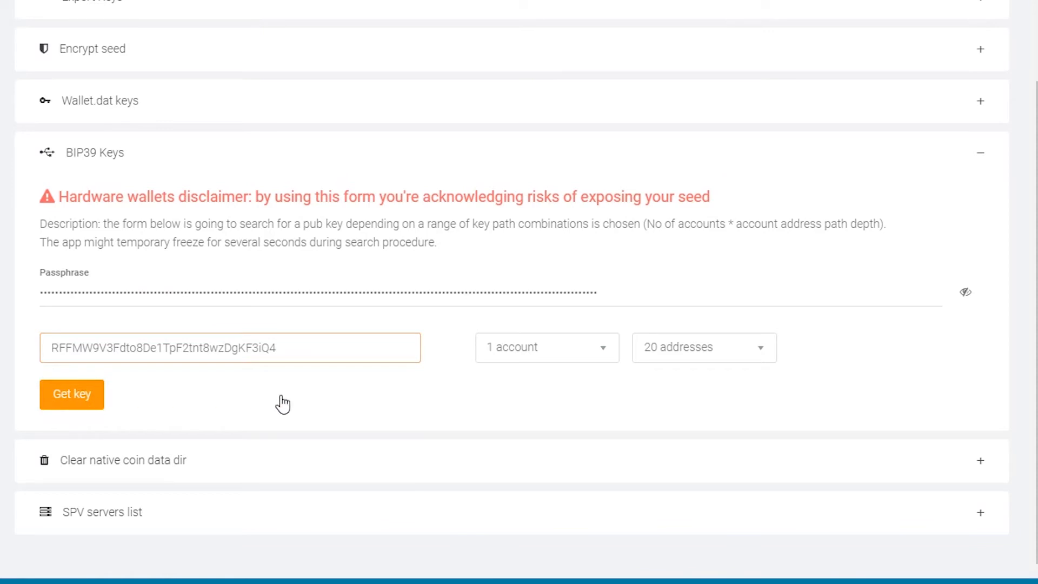
left_click(71, 394)
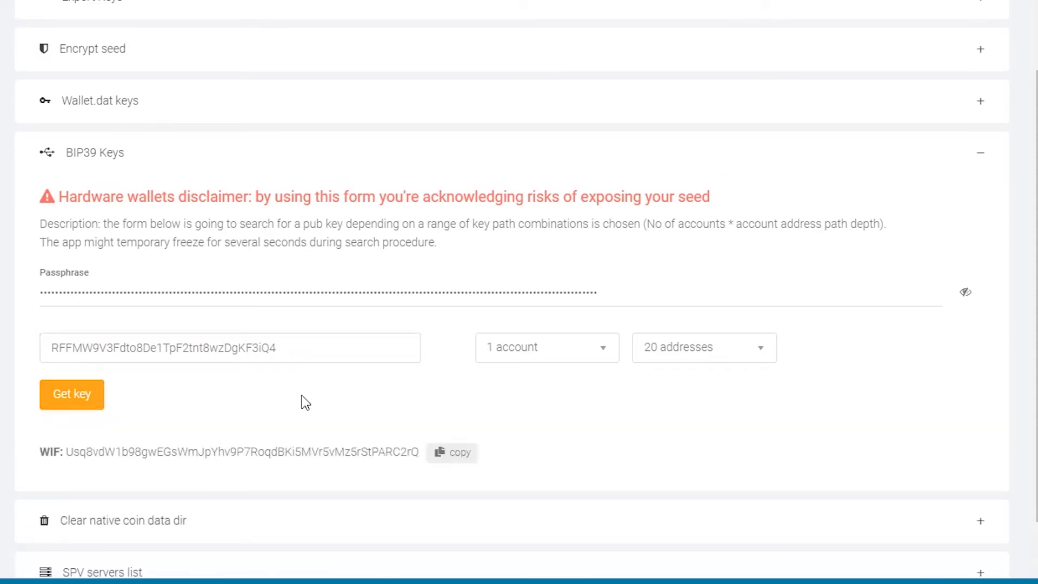
left_click(452, 451)
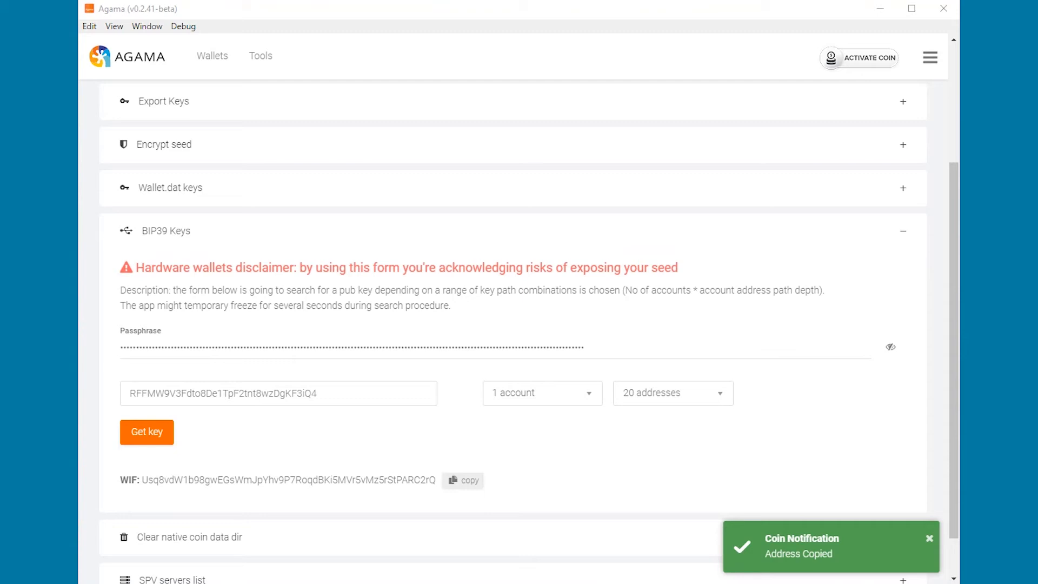
- Soft logout from the hamburger menu and focus the Wallet Seed / WIF login field
left_click(930, 57)
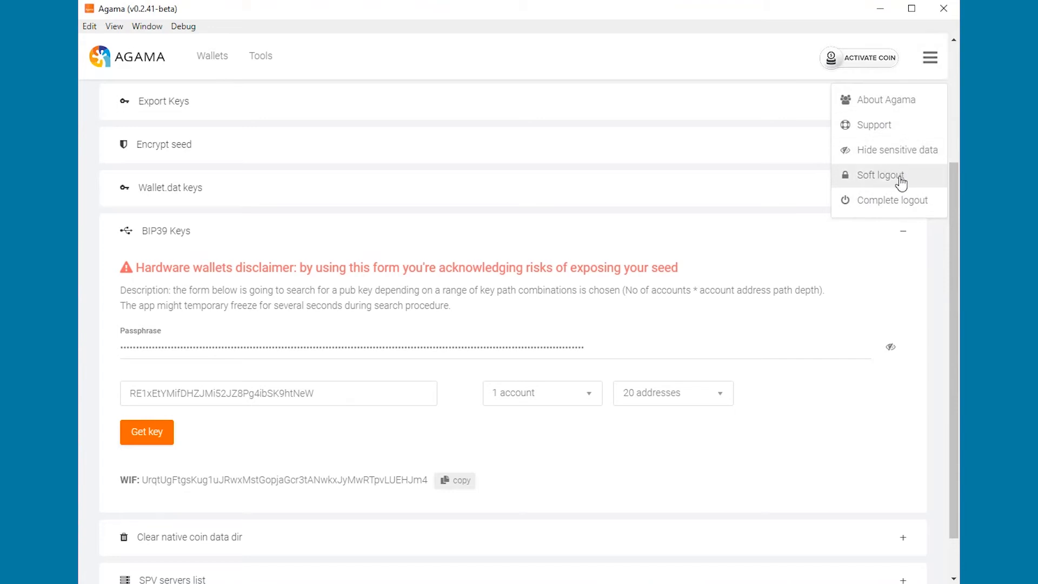
left_click(879, 175)
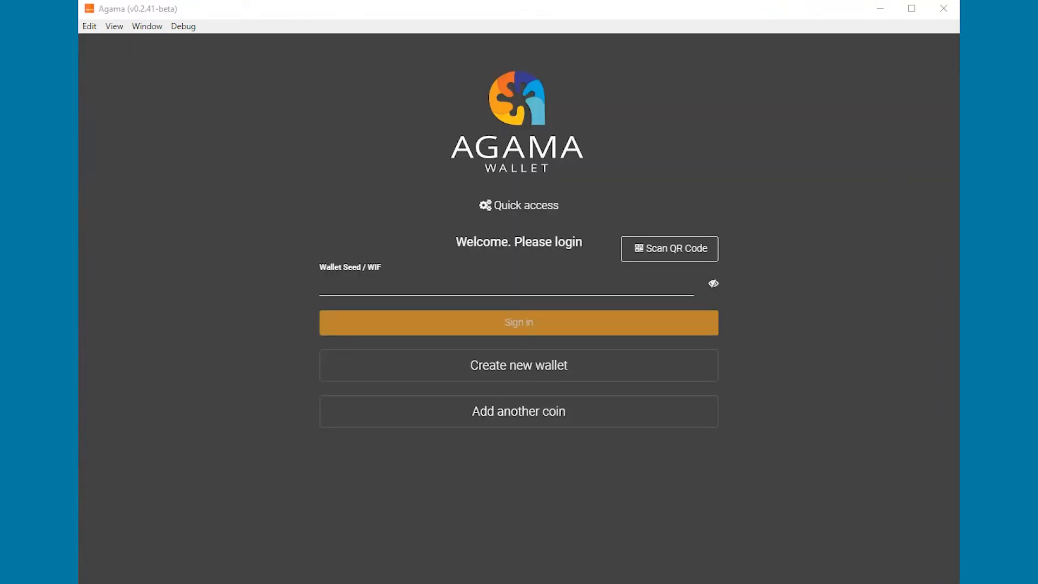
left_click(506, 283)
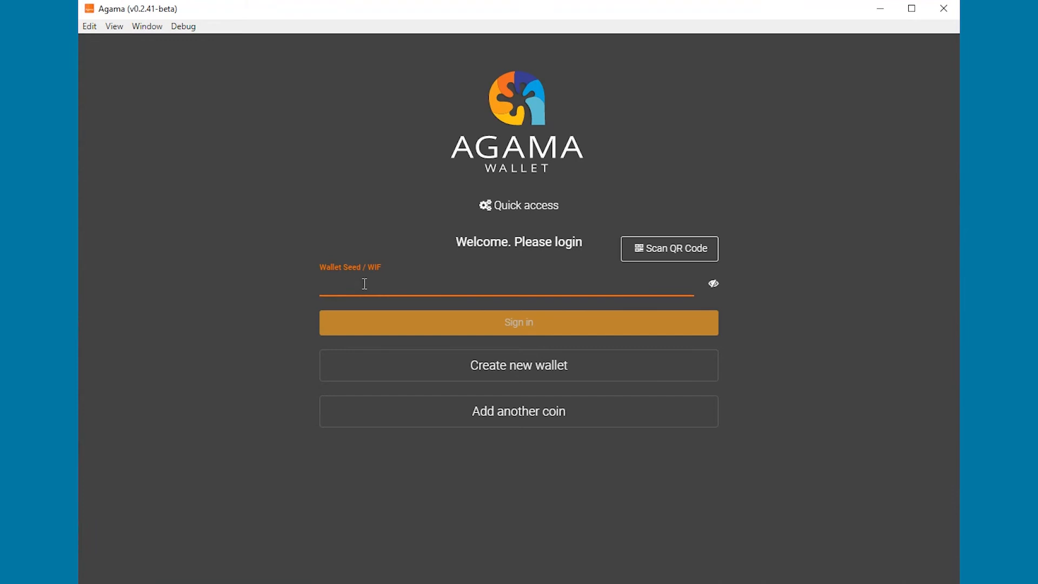